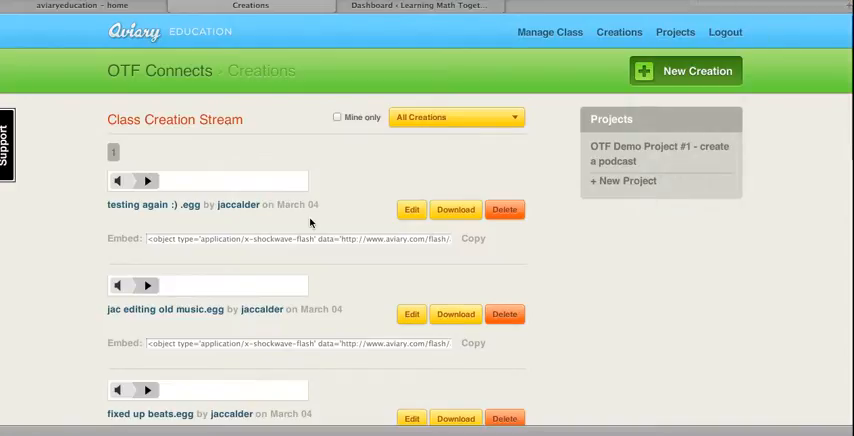
- Scroll to the otf demo .egg creation, copy its embed code, and switch to Edublogs
{"action": "scroll", "scroll_direction": "down", "scroll_amount": 3}
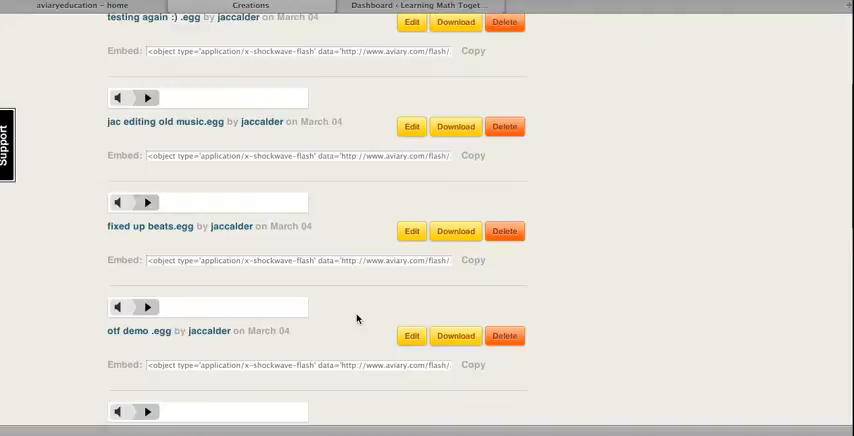
{"action": "scroll", "scroll_direction": "down", "scroll_amount": 3}
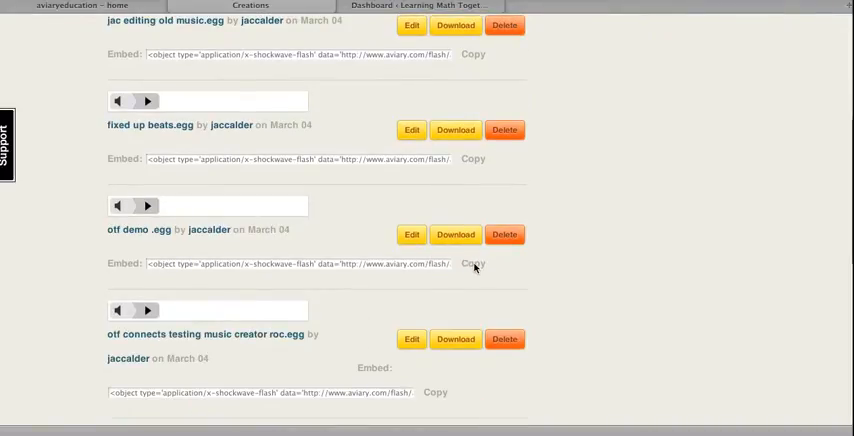
{"action": "left_click", "coordinate": [473, 264]}
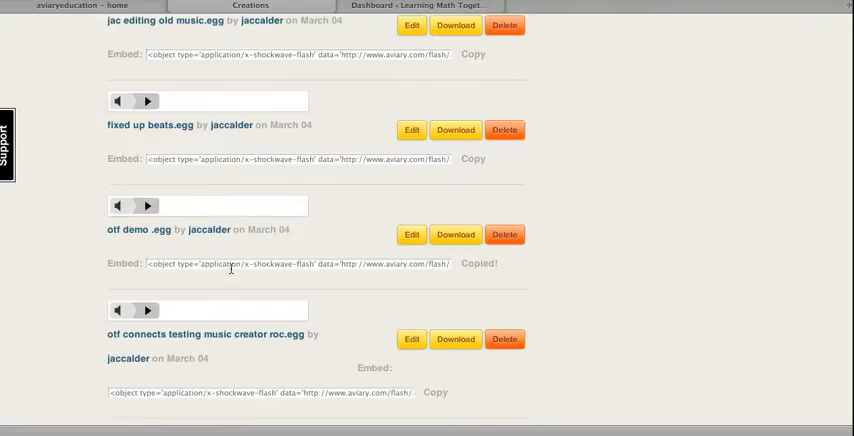
{"action": "mouse_move", "coordinate": [415, 261]}
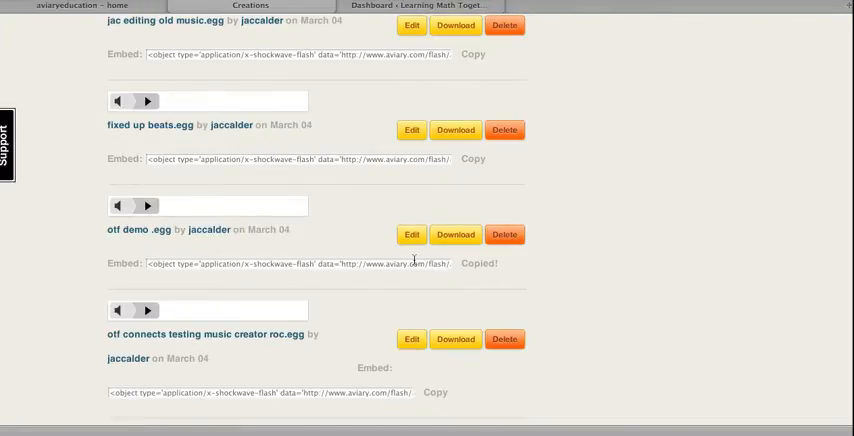
{"action": "left_click", "coordinate": [420, 6]}
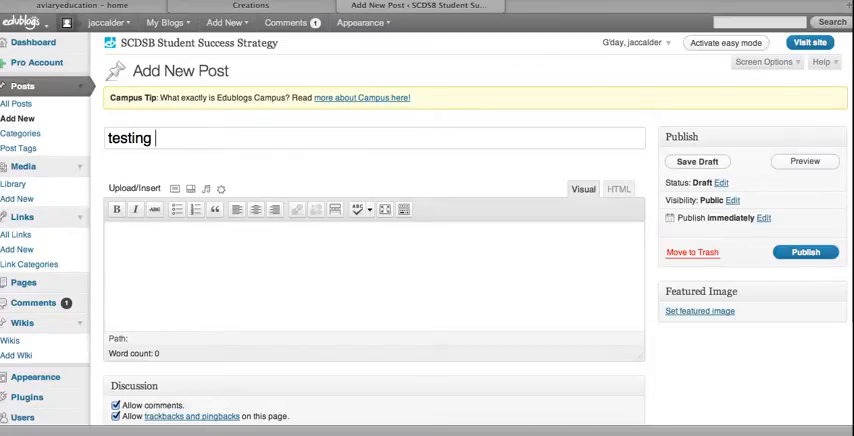
- Title the post 'testing embedding aviary', paste the embed code in HTML view, and publish
{"action": "type", "text": "embedding aviary"}
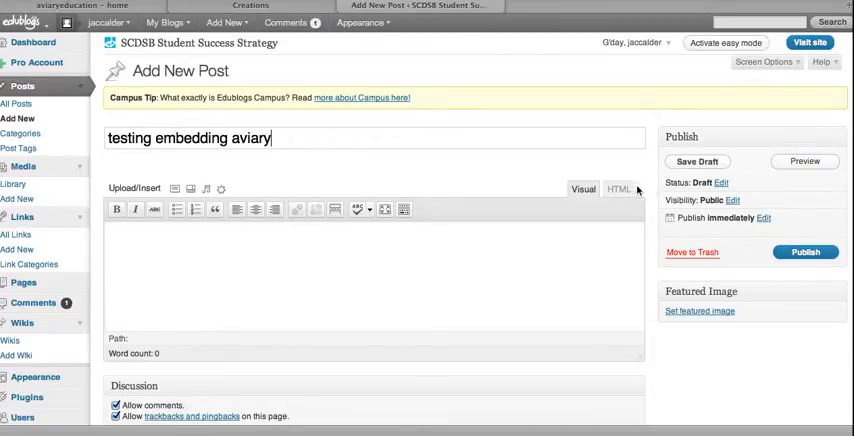
{"action": "left_click", "coordinate": [617, 186]}
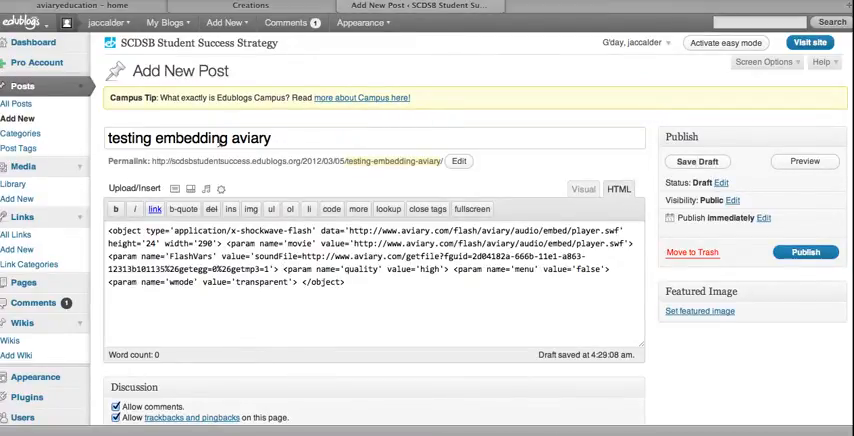
{"action": "mouse_move", "coordinate": [314, 258]}
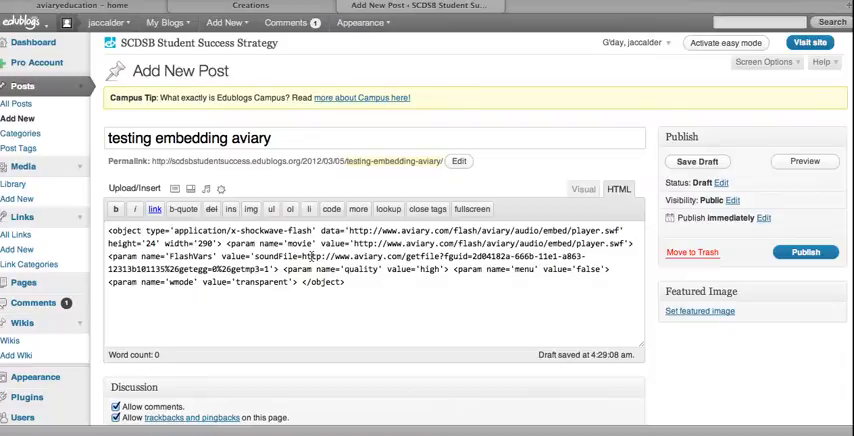
{"action": "left_click", "coordinate": [581, 190]}
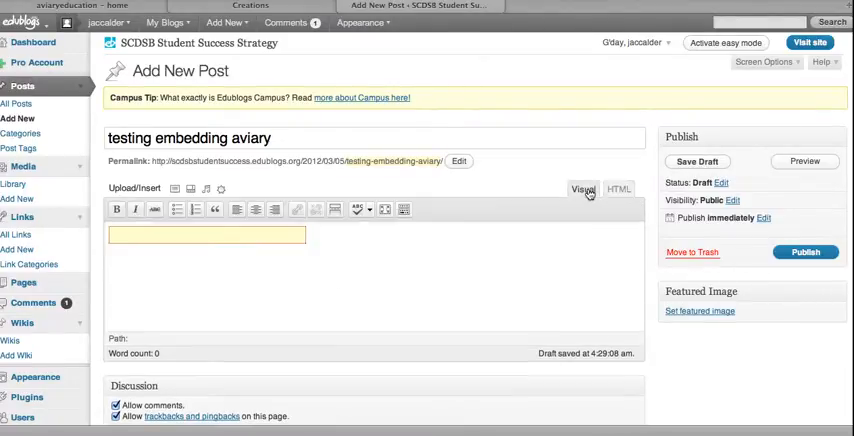
{"action": "left_click", "coordinate": [806, 251]}
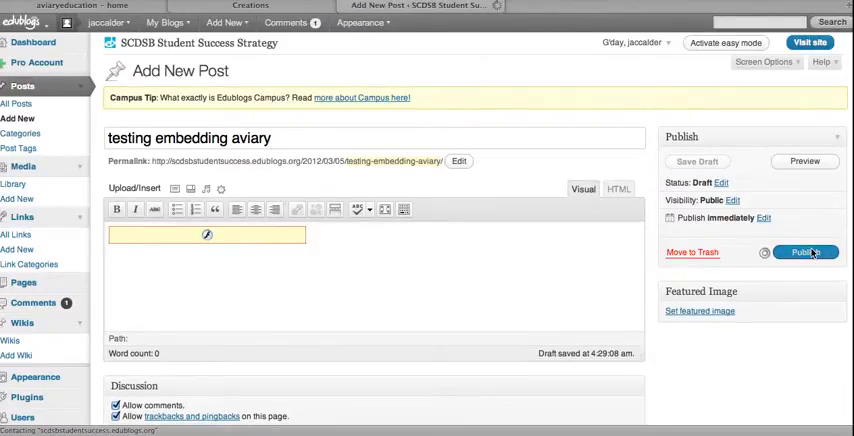
- View the published 'testing embedding aviary' post and play its embedded podcast
{"action": "left_click", "coordinate": [810, 252]}
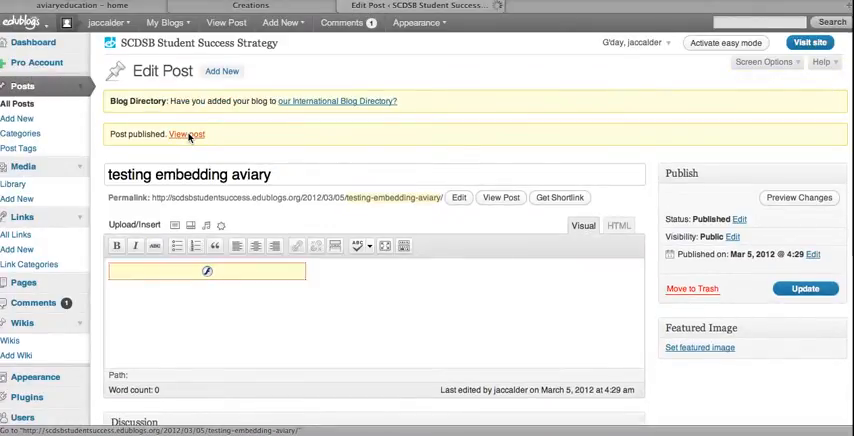
{"action": "left_click", "coordinate": [192, 133]}
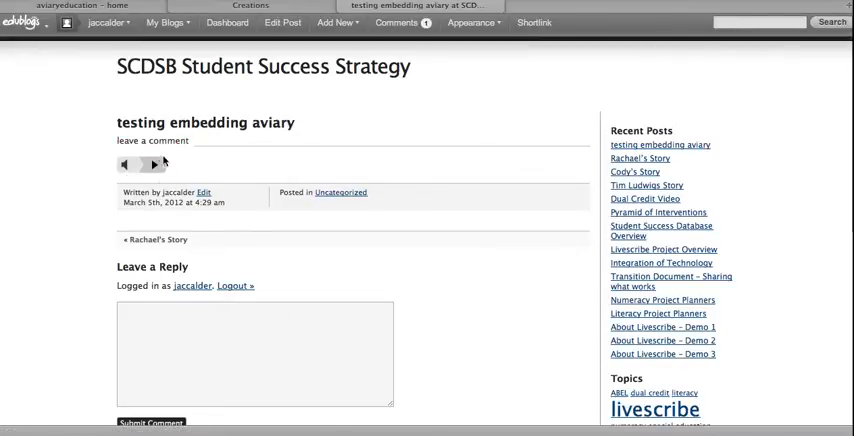
{"action": "mouse_move", "coordinate": [156, 200]}
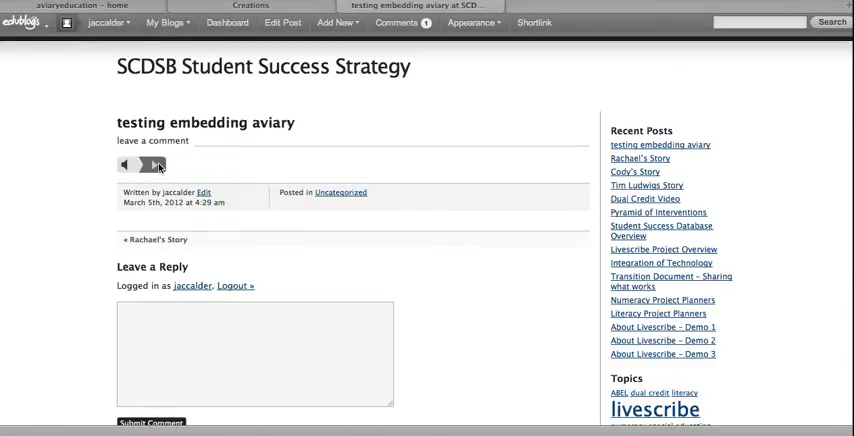
{"action": "left_click", "coordinate": [155, 165]}
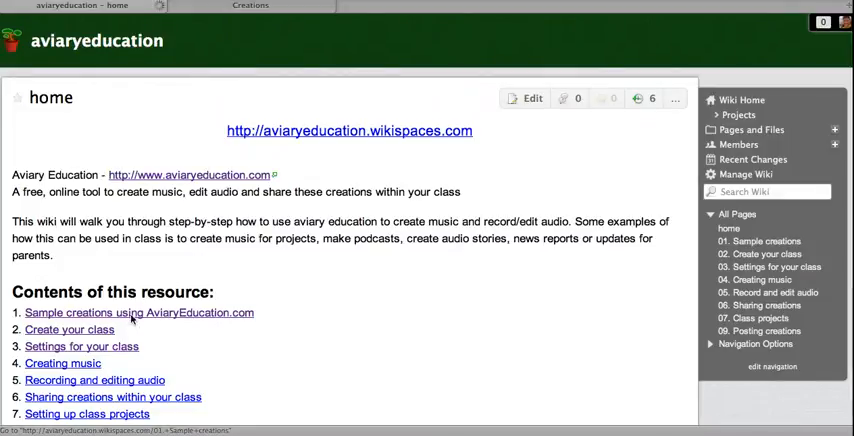
- Edit '01. Sample creations' and add 'Demo podcast - showing how to embed :)' as Heading 2
{"action": "left_click", "coordinate": [113, 312]}
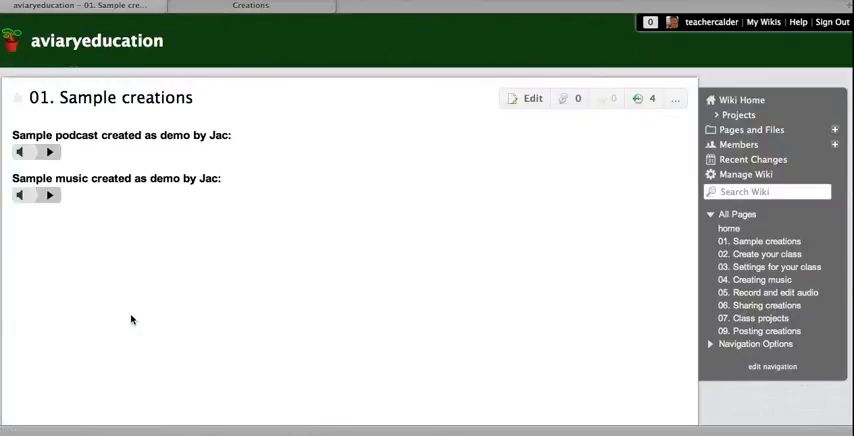
{"action": "mouse_move", "coordinate": [510, 132]}
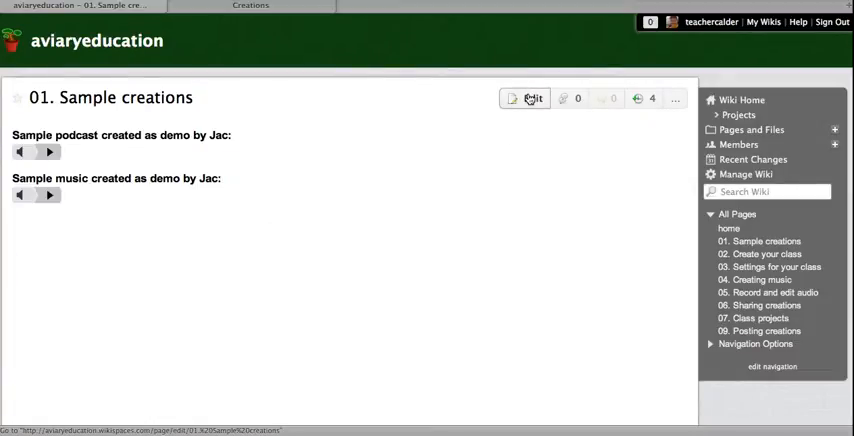
{"action": "left_click", "coordinate": [526, 97]}
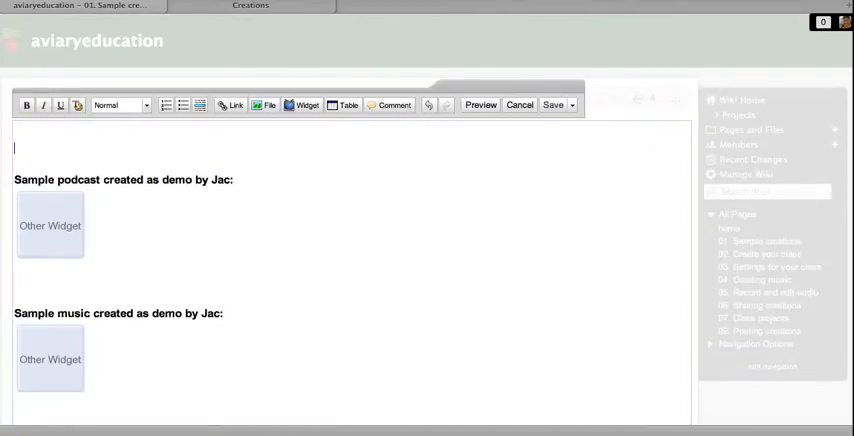
{"action": "type", "text": "Demo po"}
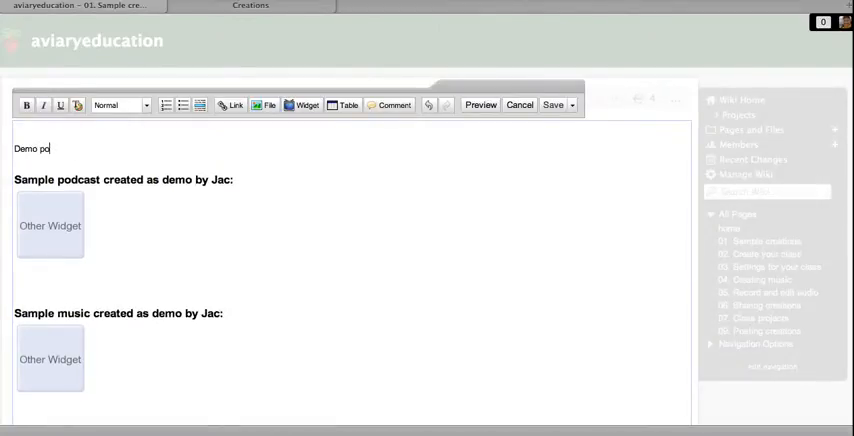
{"action": "type", "text": "dcast -"}
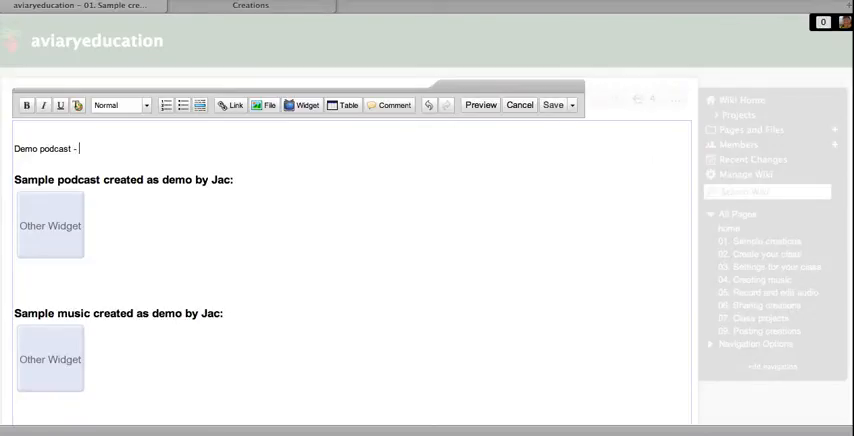
{"action": "type", "text": "showing"}
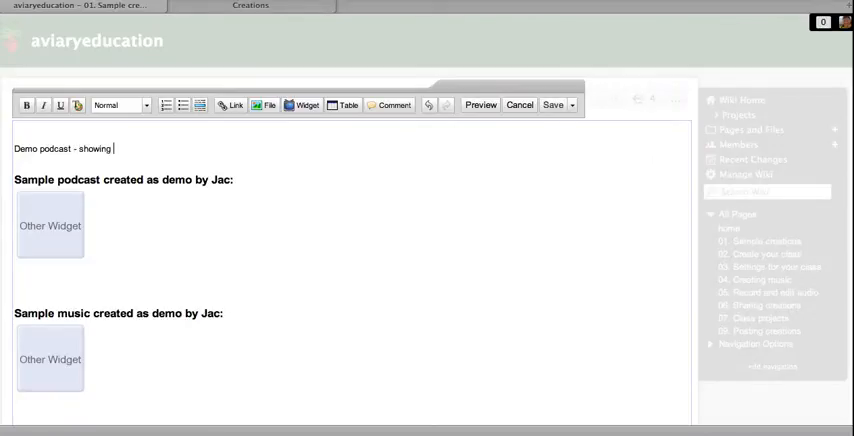
{"action": "type", "text": "how to embed :)"}
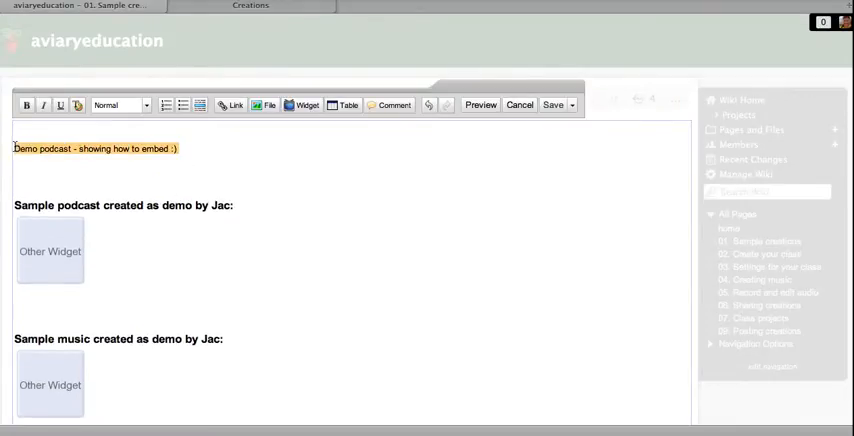
{"action": "left_click", "coordinate": [127, 105]}
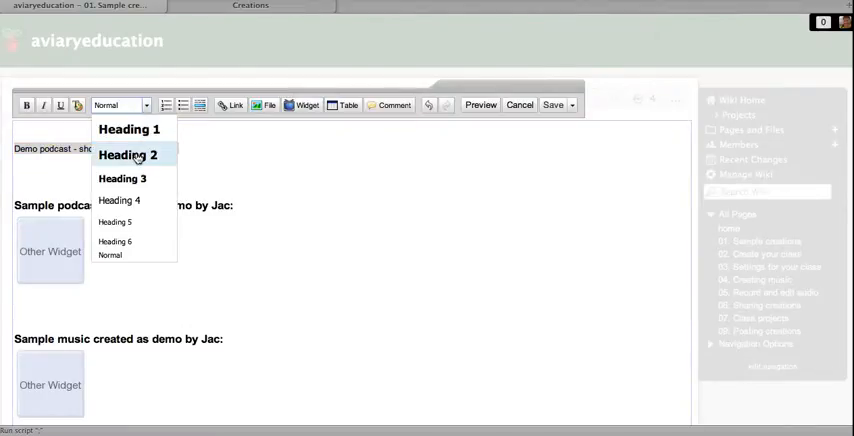
{"action": "left_click", "coordinate": [117, 255]}
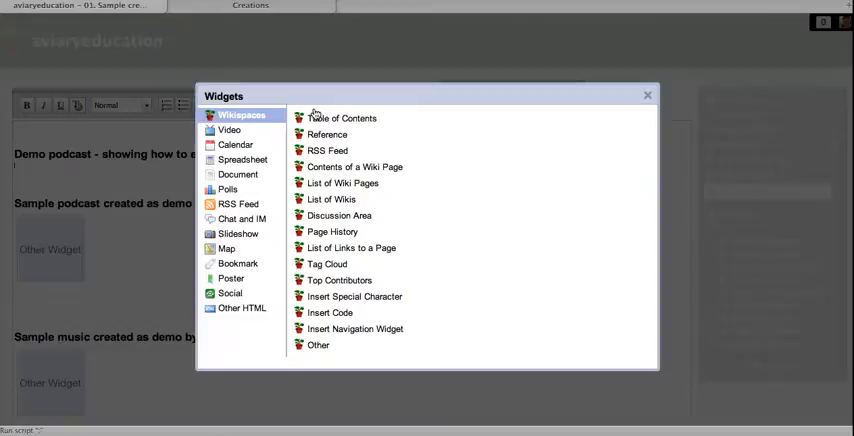
- Insert the embed code as an Other HTML widget, save the page, and play the podcast
{"action": "left_click", "coordinate": [239, 307]}
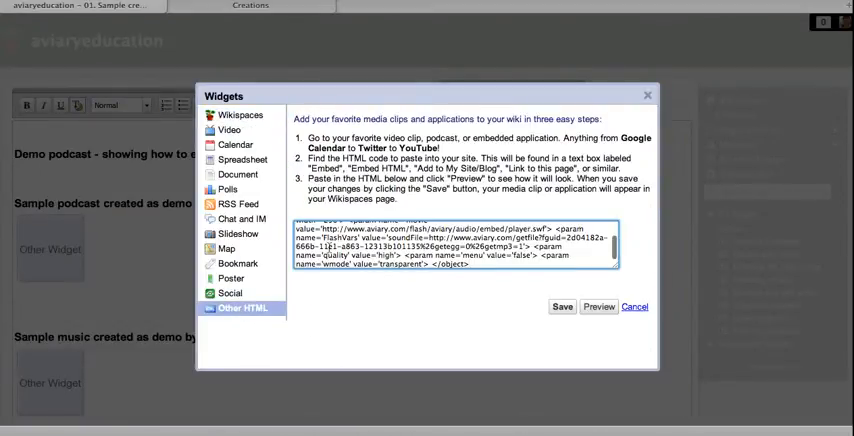
{"action": "mouse_move", "coordinate": [552, 294]}
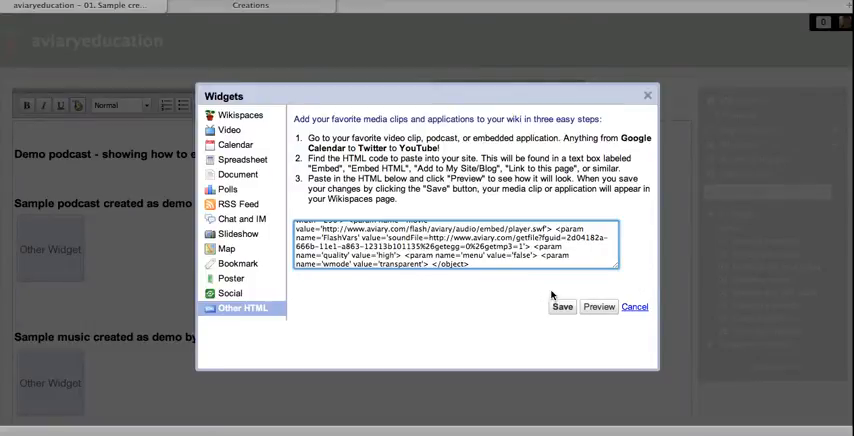
{"action": "left_click", "coordinate": [559, 307]}
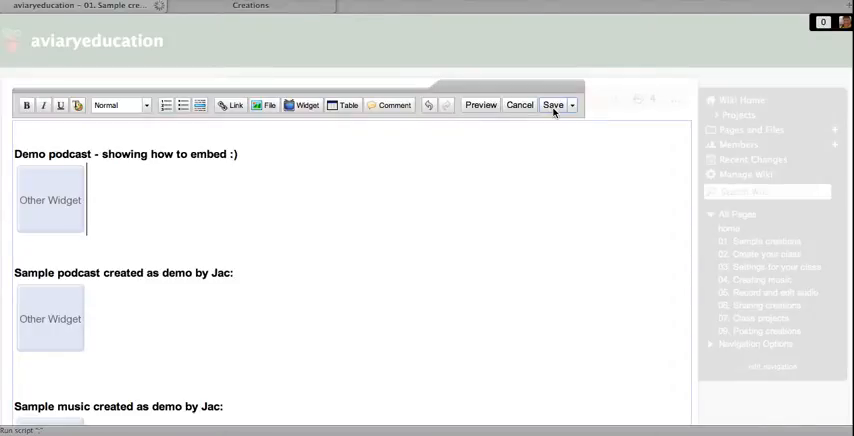
{"action": "left_click", "coordinate": [547, 106]}
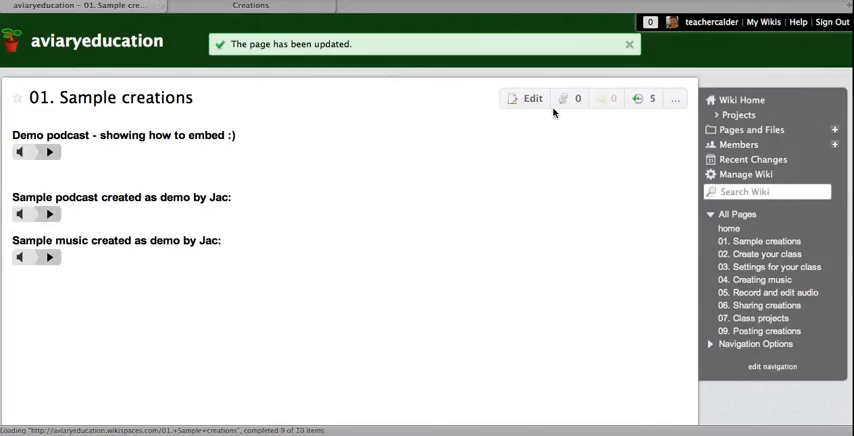
{"action": "left_click", "coordinate": [49, 154]}
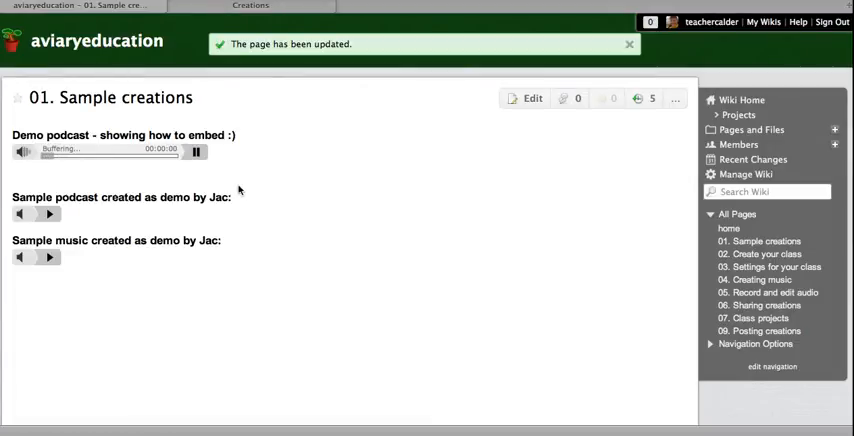